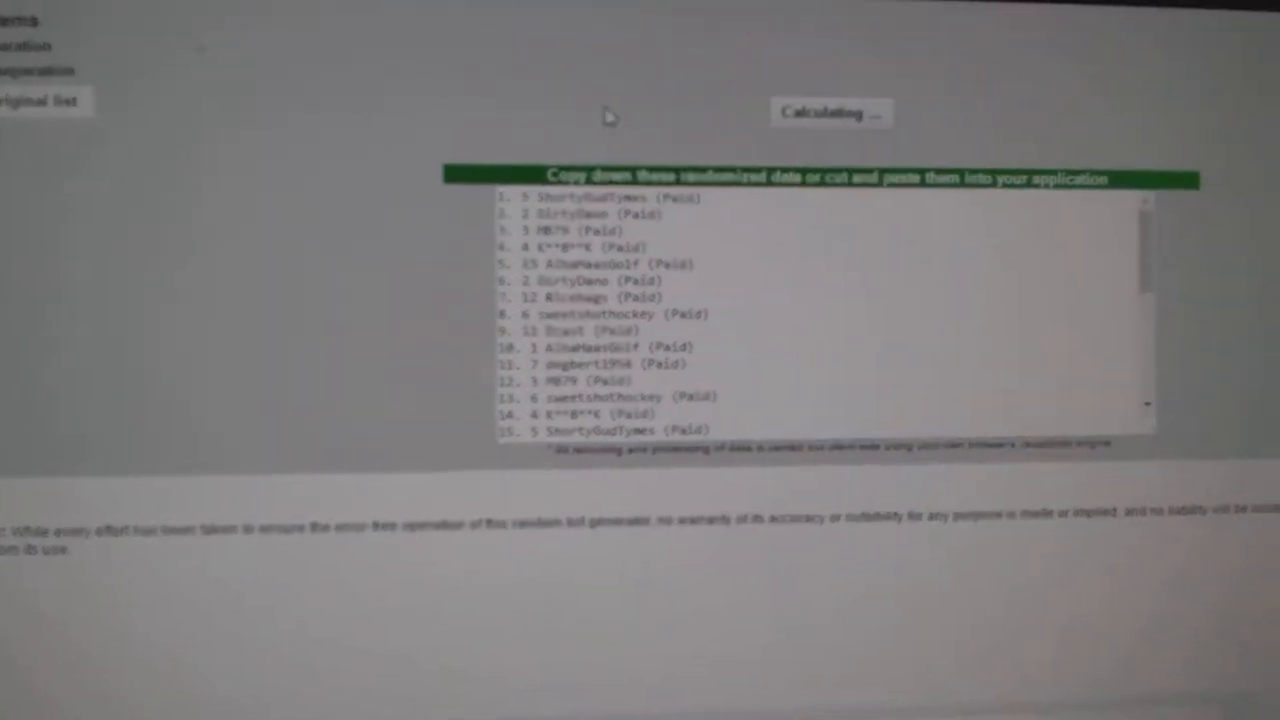
Step: Randomize the pasted list of 30 NHL teams into a fresh shuffled order
click(832, 112)
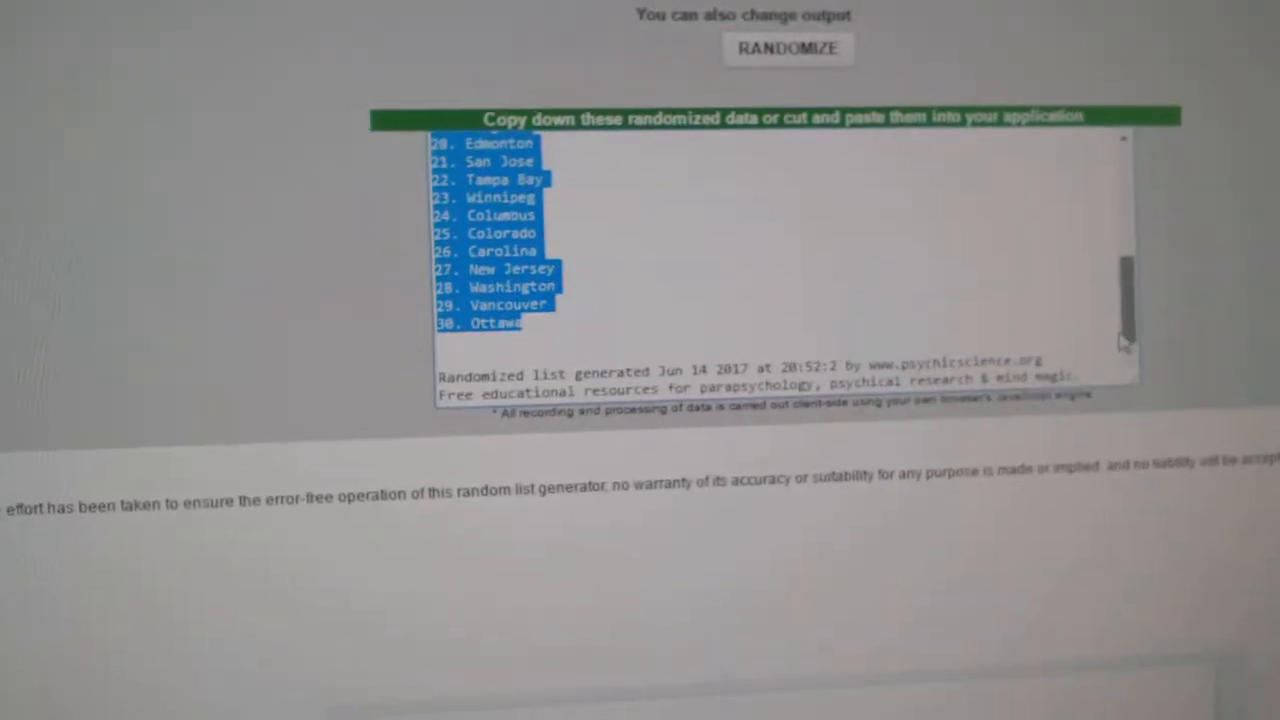
click(788, 48)
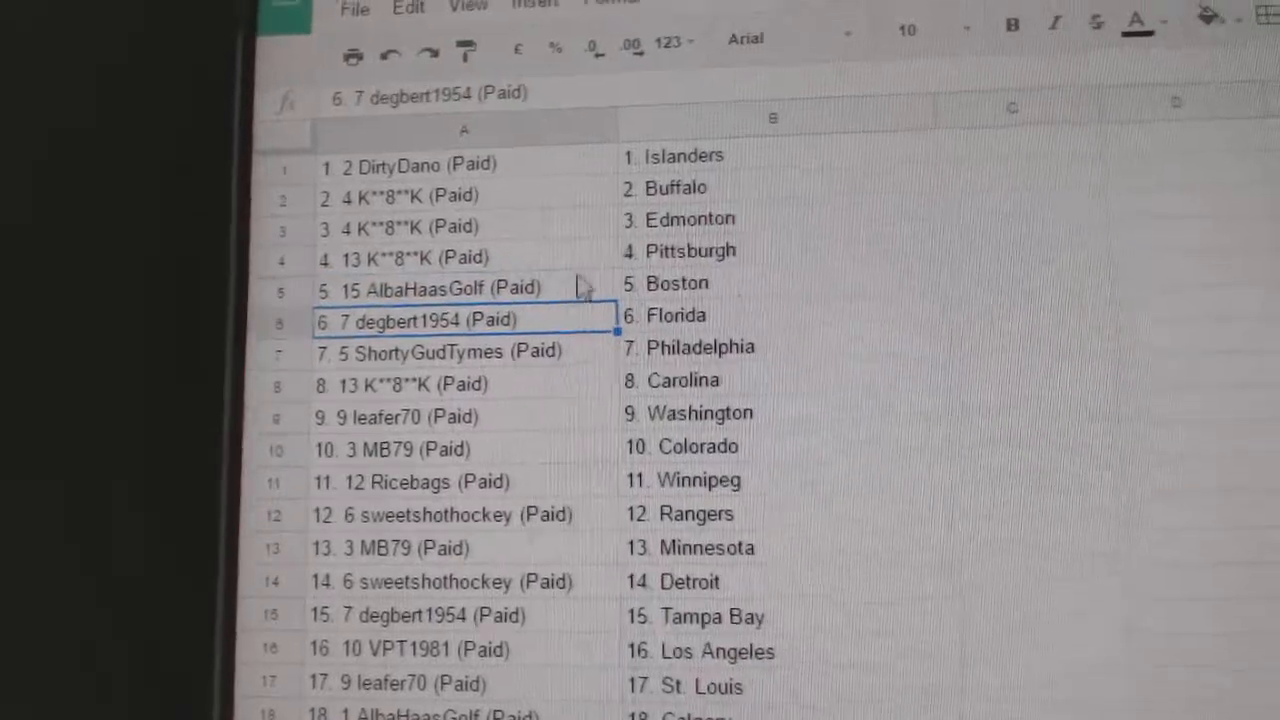
scroll(down, 3)
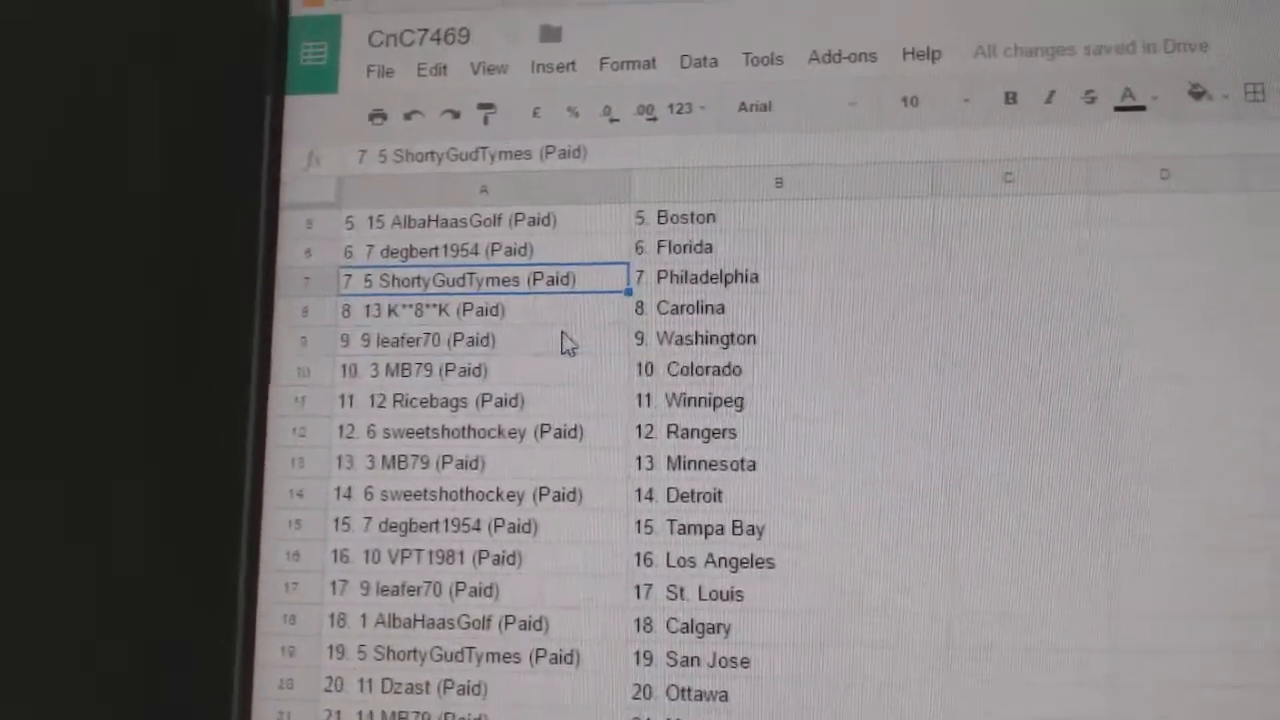
click(410, 340)
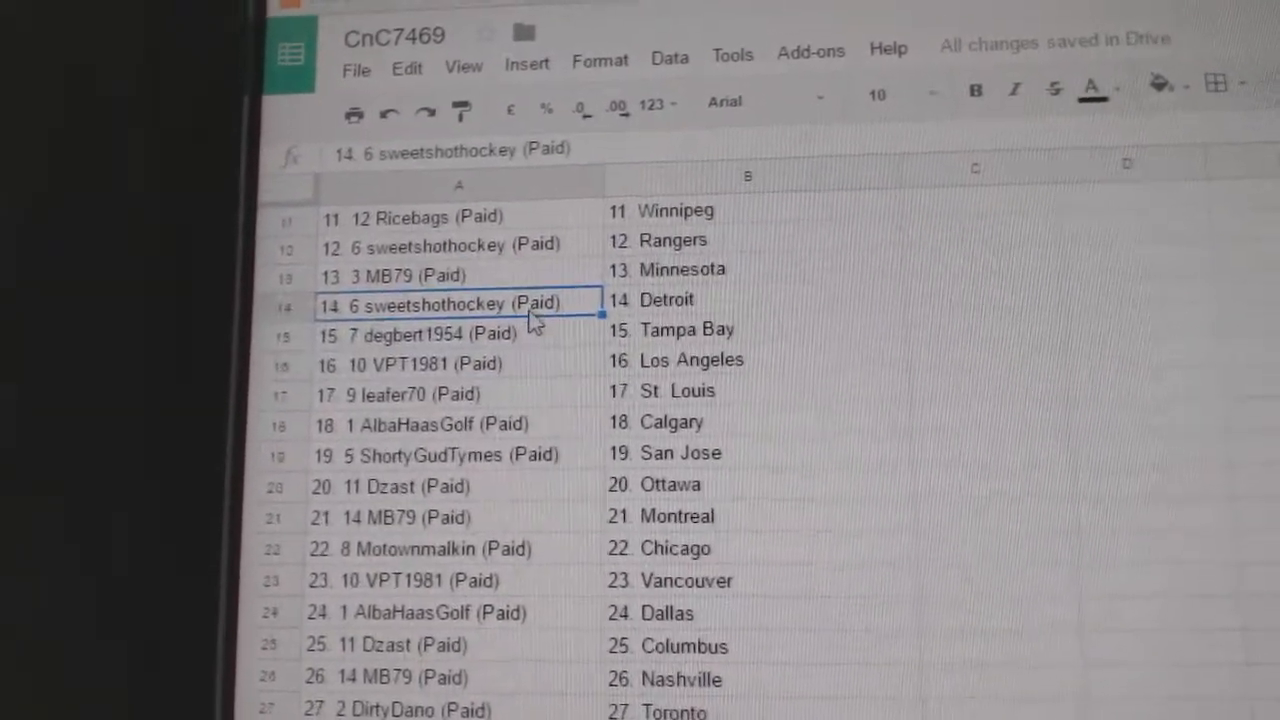
click(450, 376)
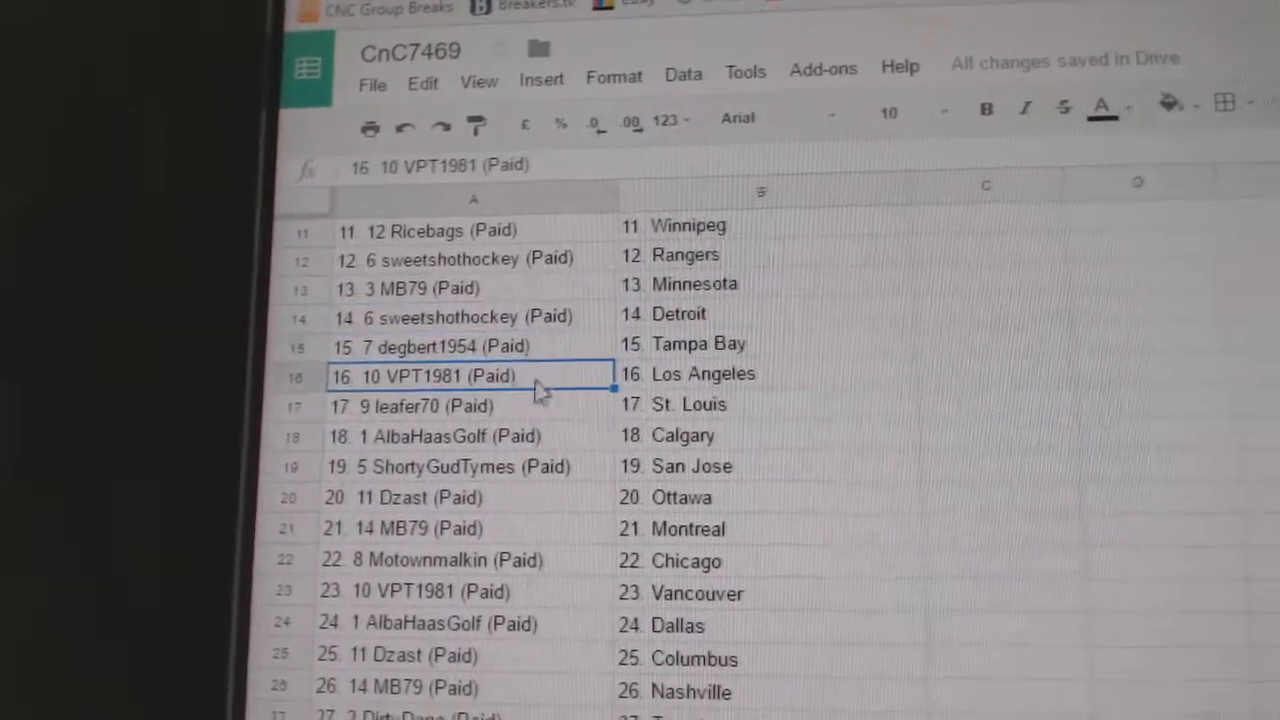
scroll(down, 3)
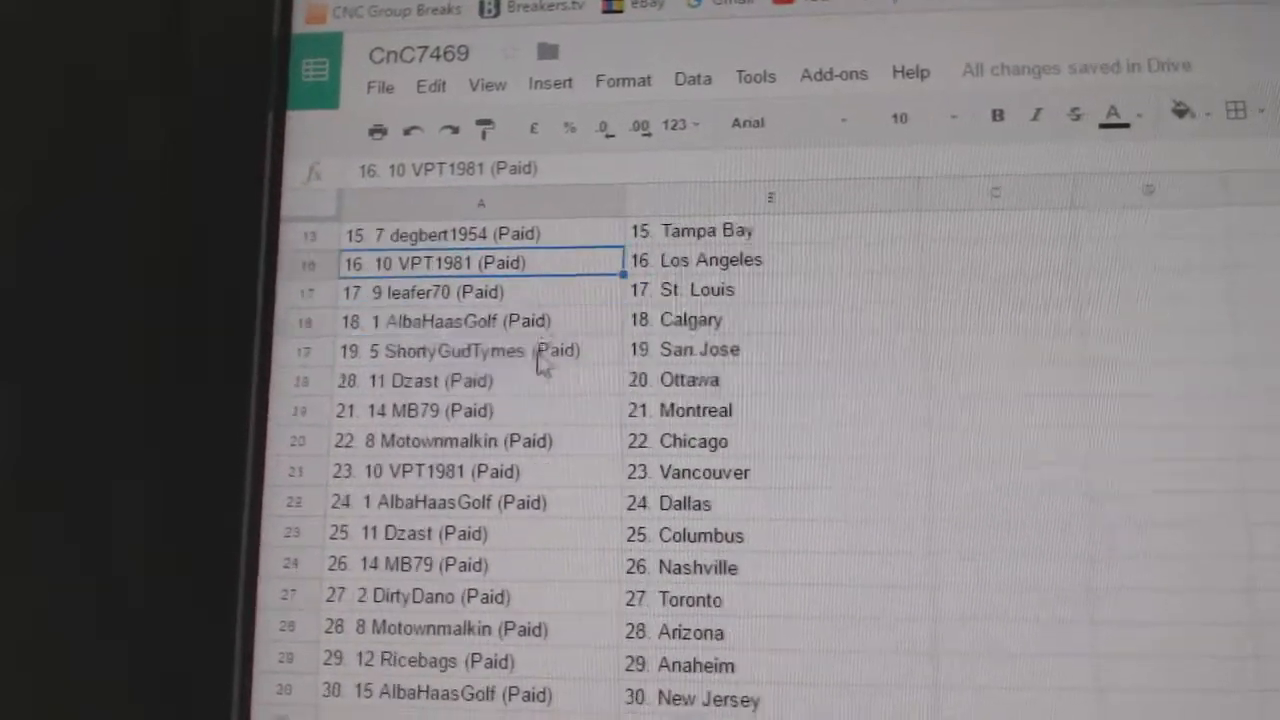
click(444, 328)
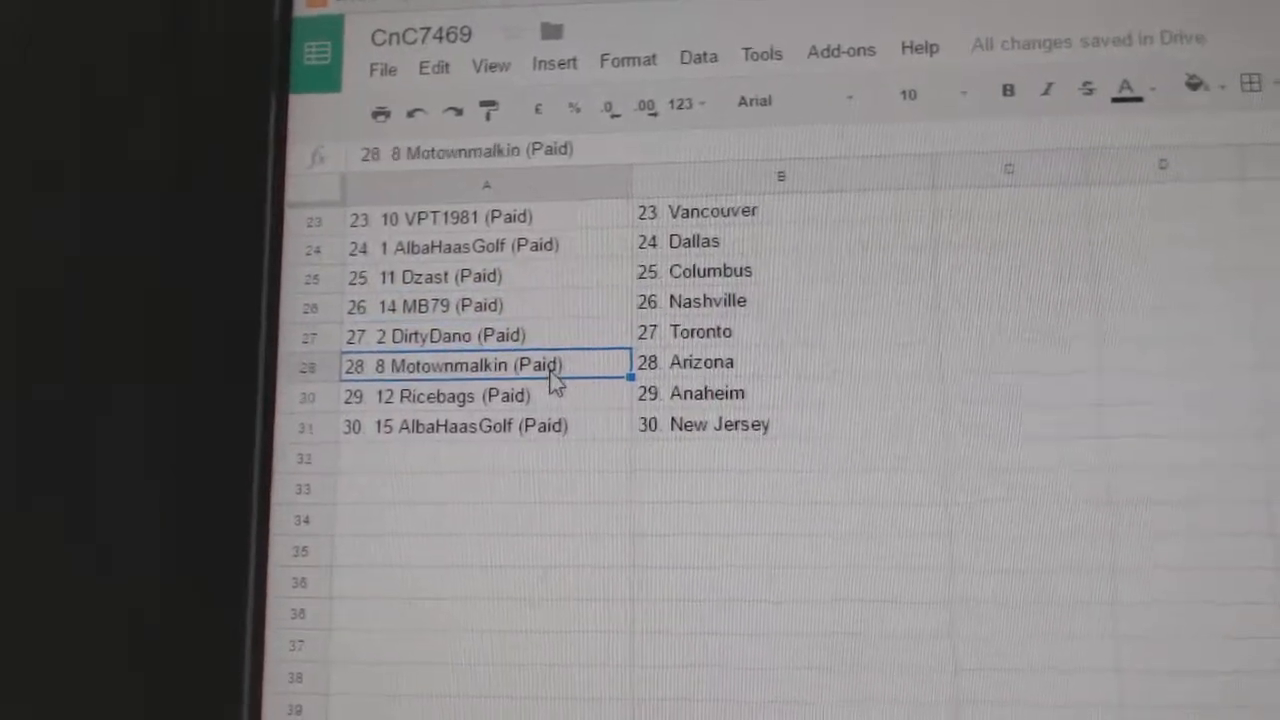
scroll(down, 3)
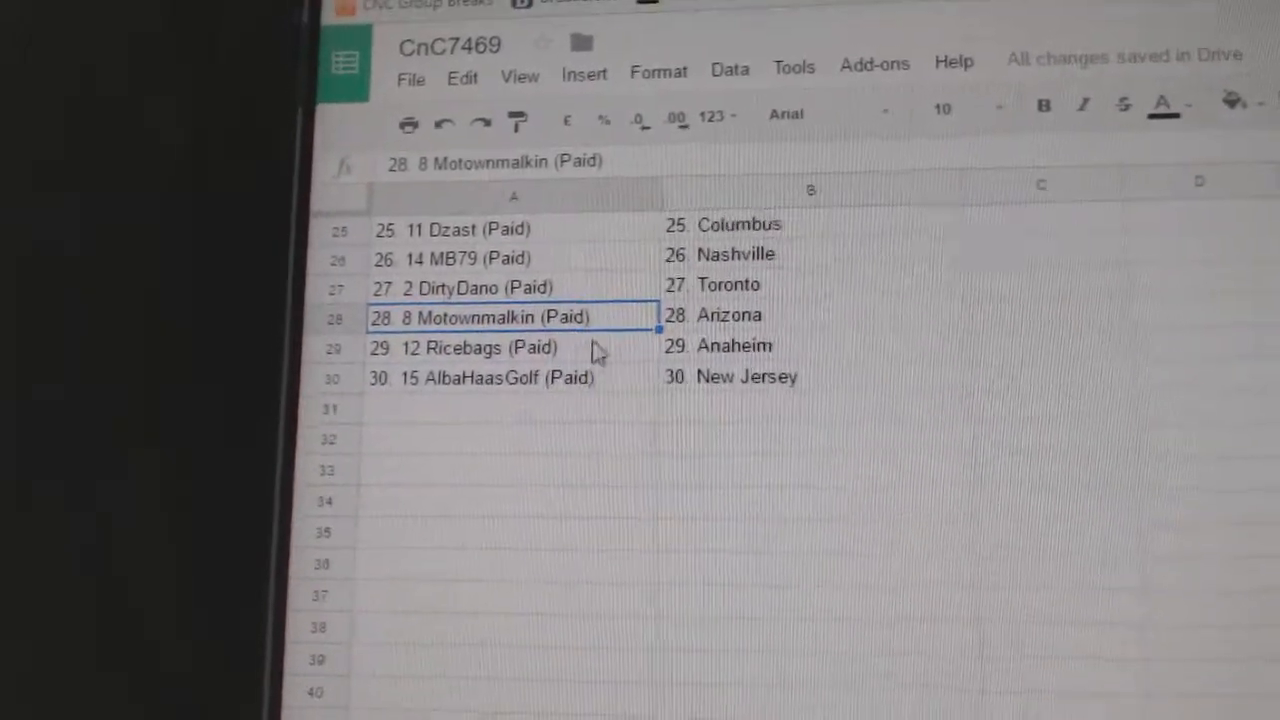